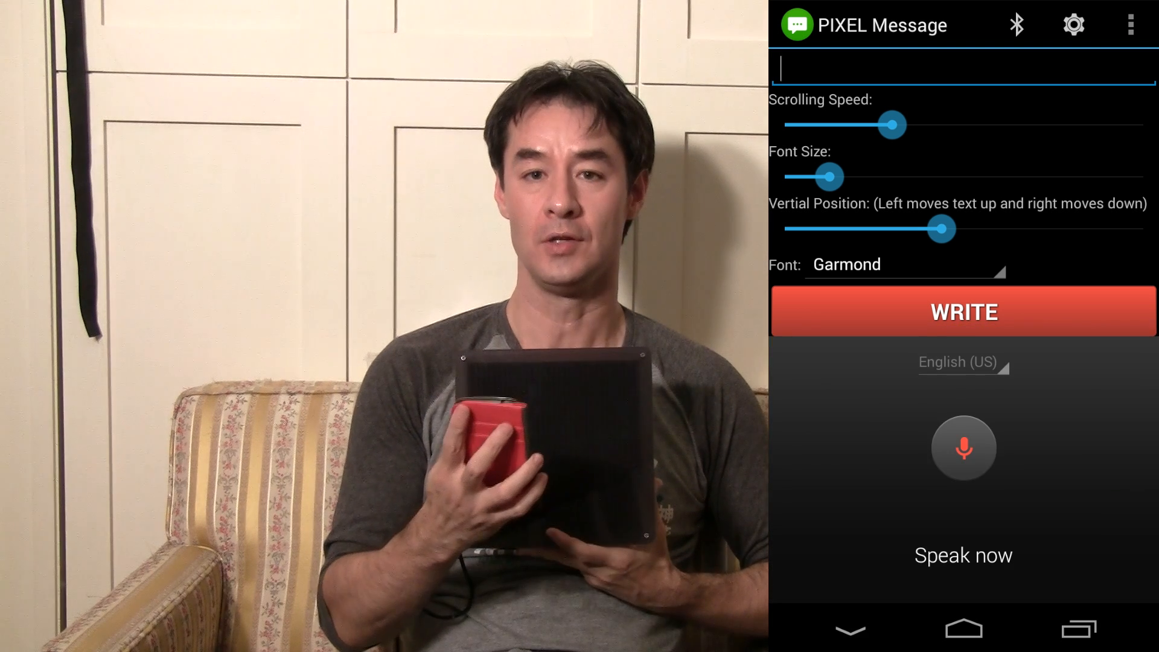
Dictate 'Using my voice I can very easily send text to the pixel LED display' and send it
{"action": "left_click", "coordinate": [962, 447]}
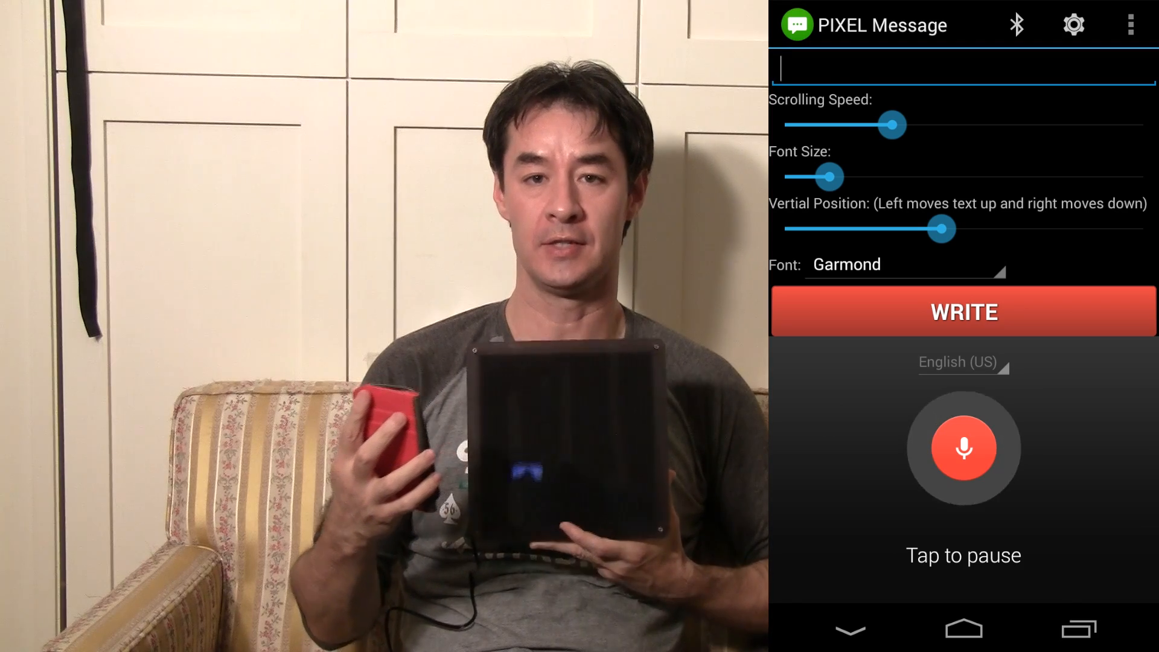
{"action": "type", "text": "Using my voice I can very easily"}
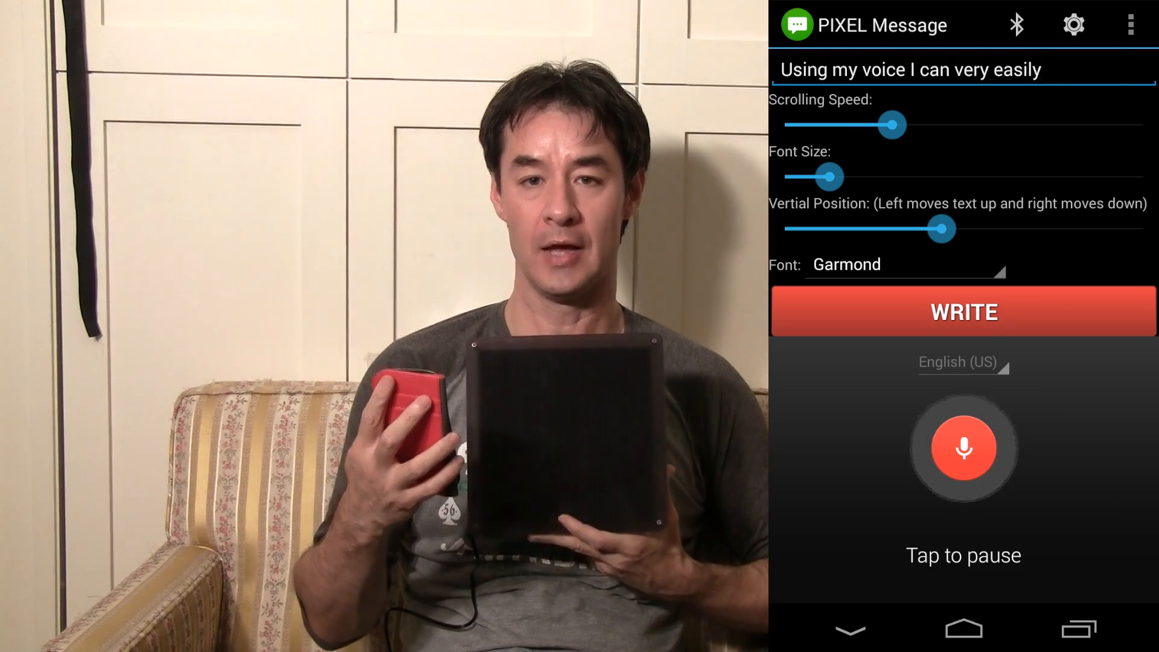
{"action": "type", "text": "send text to the pixel"}
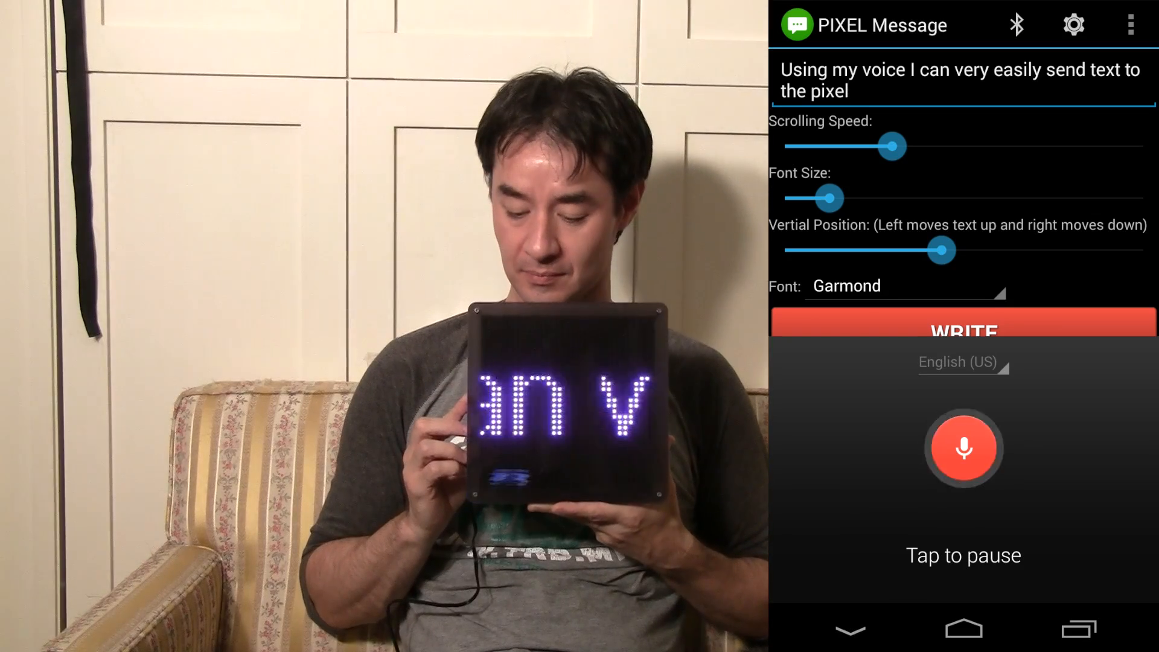
{"action": "left_click", "coordinate": [962, 446]}
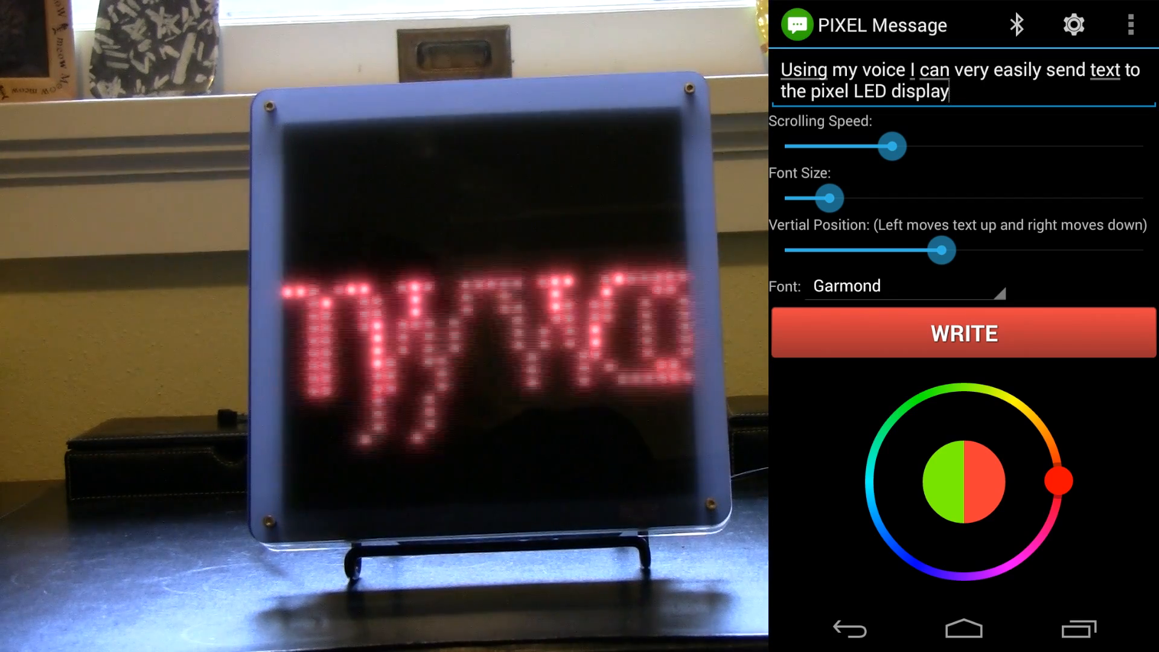
Switch the message font from Garmond to Cartoon, then to Cursive
{"action": "left_click", "coordinate": [906, 286]}
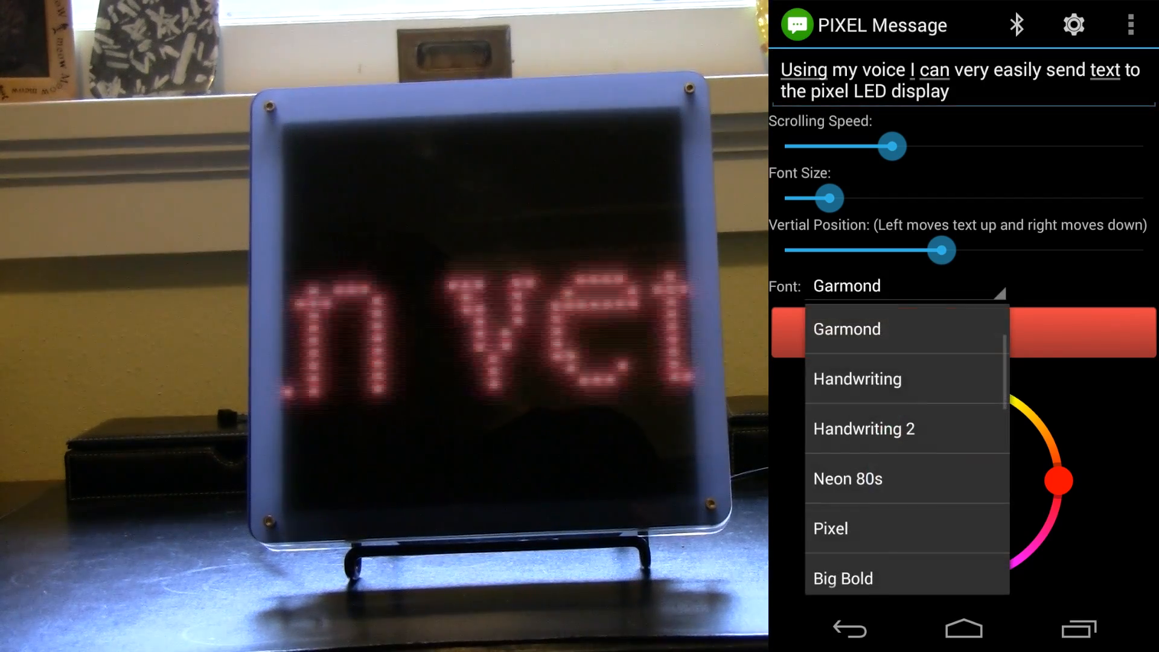
{"action": "left_click", "coordinate": [856, 379]}
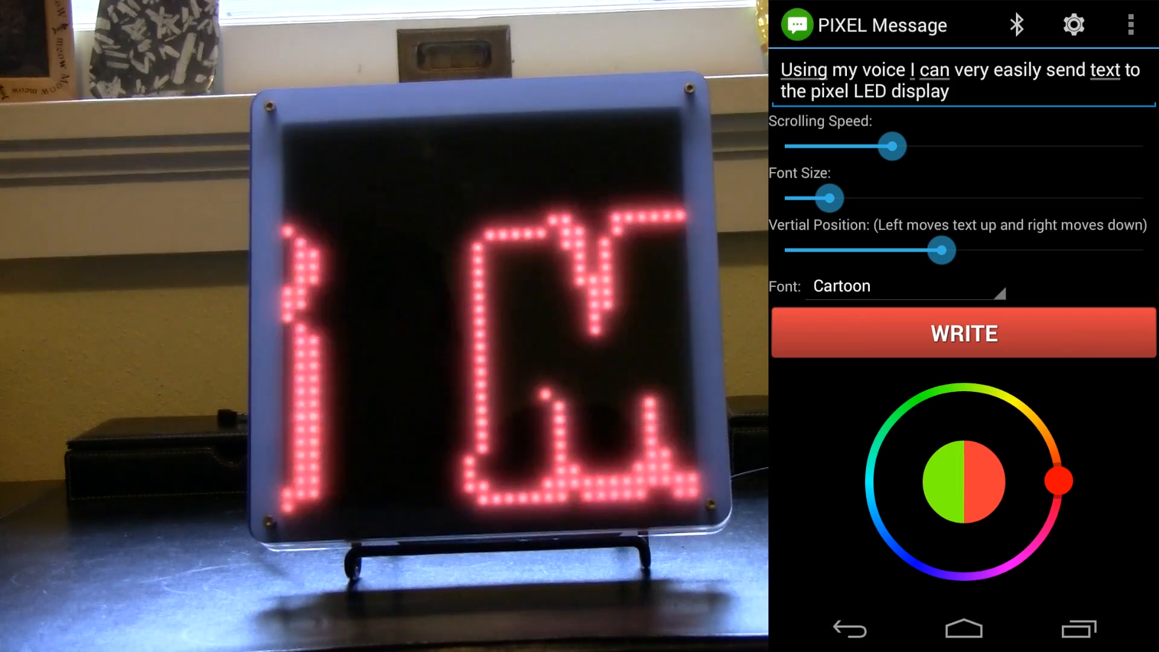
{"action": "left_click", "coordinate": [904, 286]}
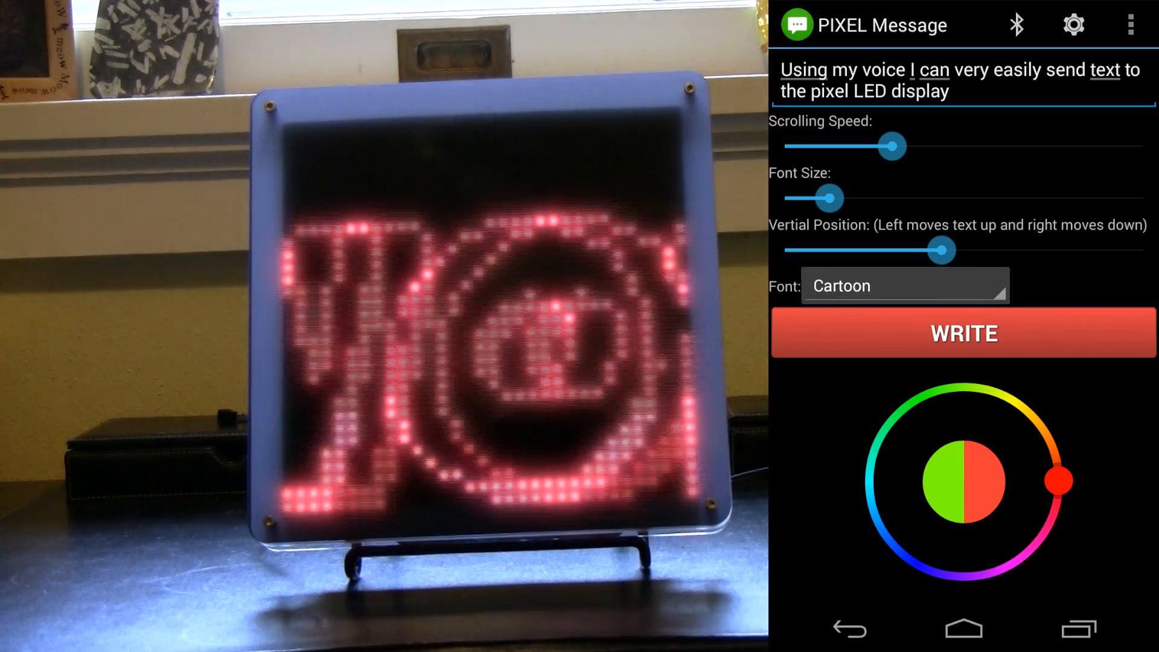
{"action": "left_click", "coordinate": [904, 286]}
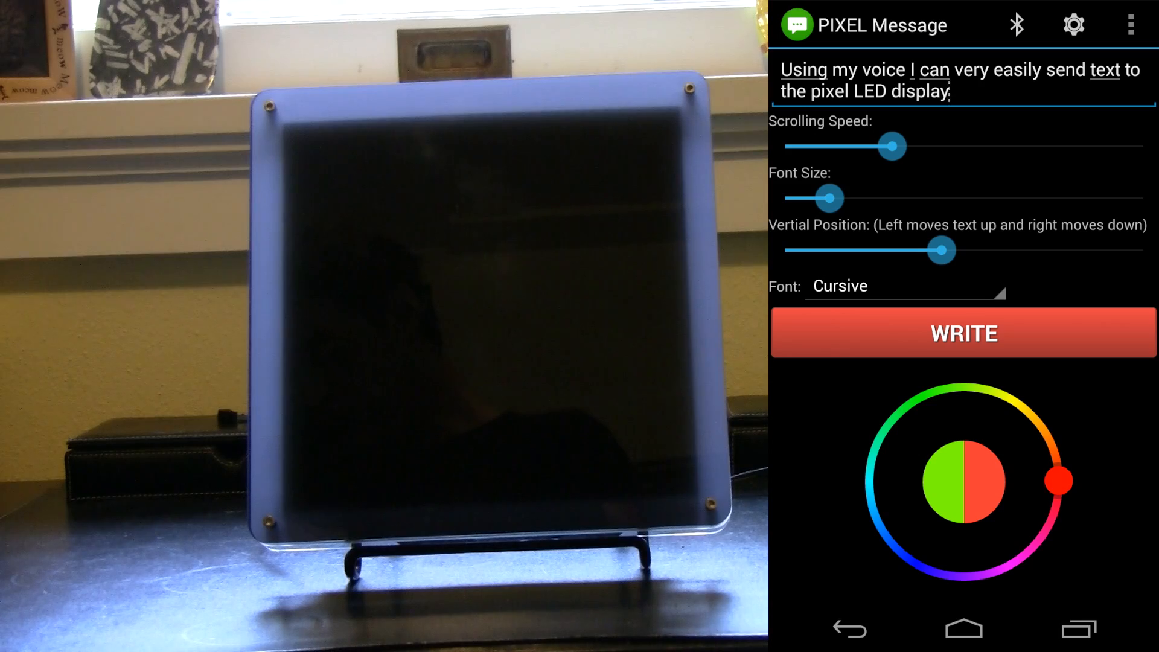
Enlarge and raise the text, try max and min scroll speed, settle on medium, colour it blue
{"action": "left_click_drag", "start_coordinate": [821, 198], "coordinate": [976, 198]}
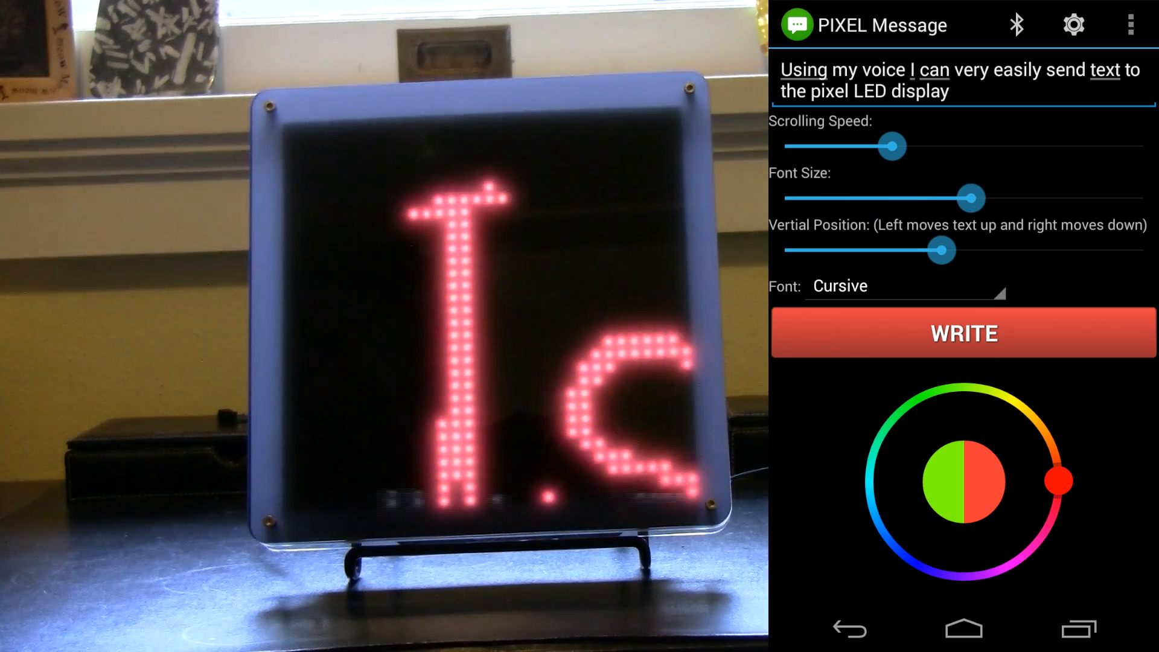
{"action": "left_click_drag", "start_coordinate": [971, 198], "coordinate": [917, 197]}
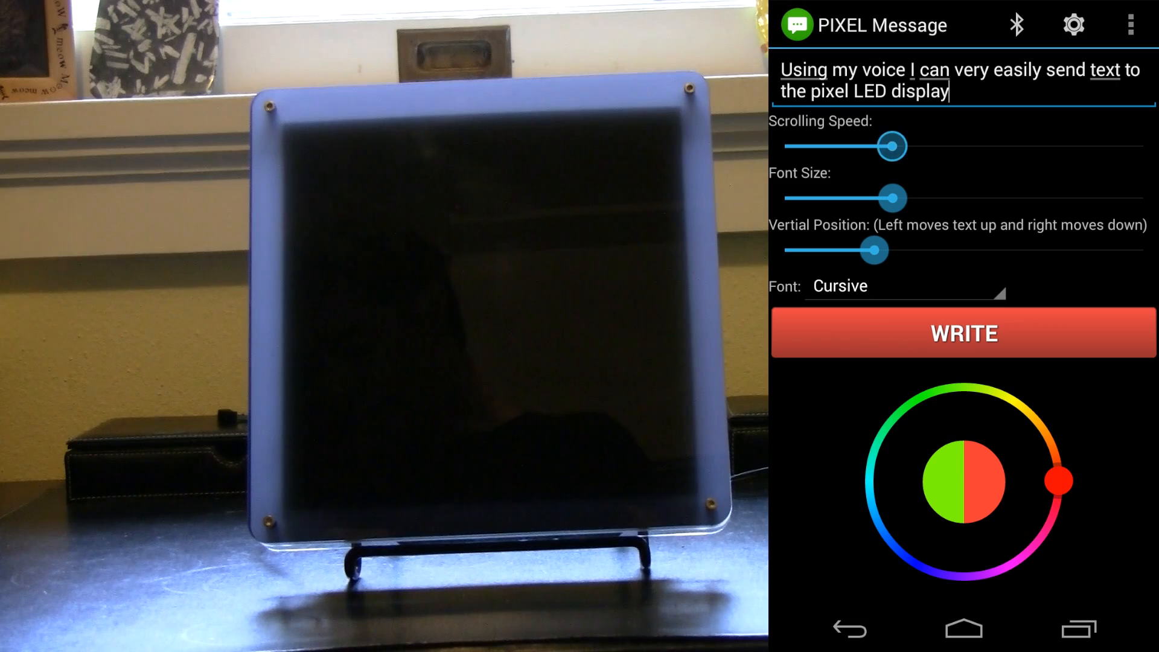
{"action": "left_click_drag", "start_coordinate": [891, 146], "coordinate": [1106, 146]}
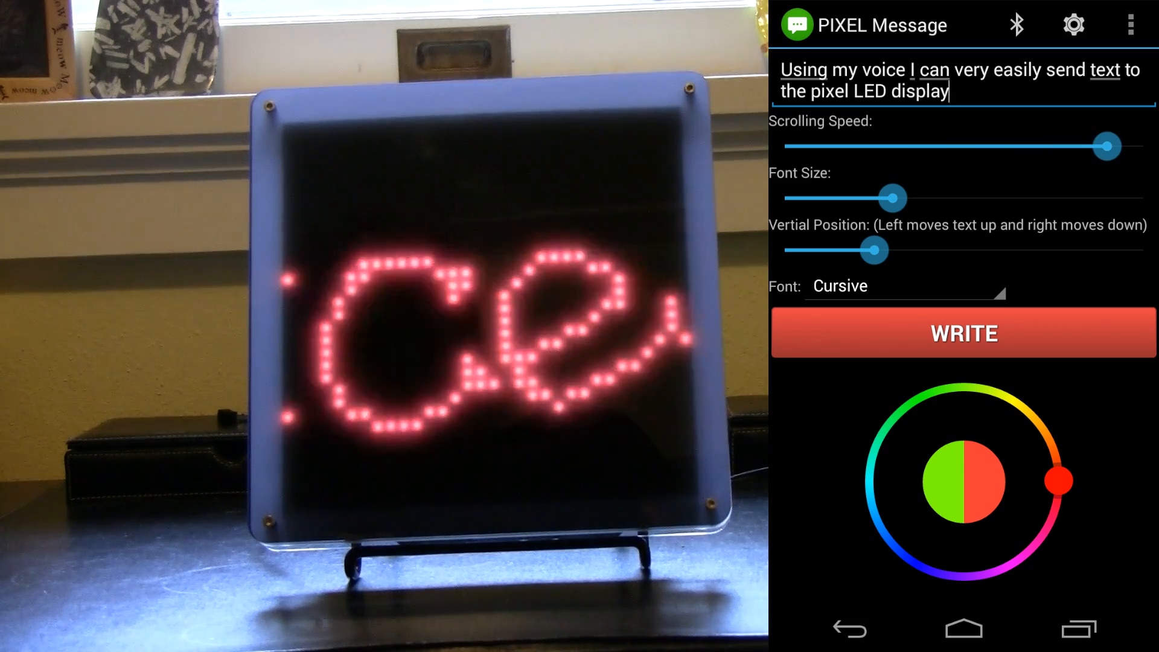
{"action": "left_click_drag", "start_coordinate": [1104, 146], "coordinate": [853, 145]}
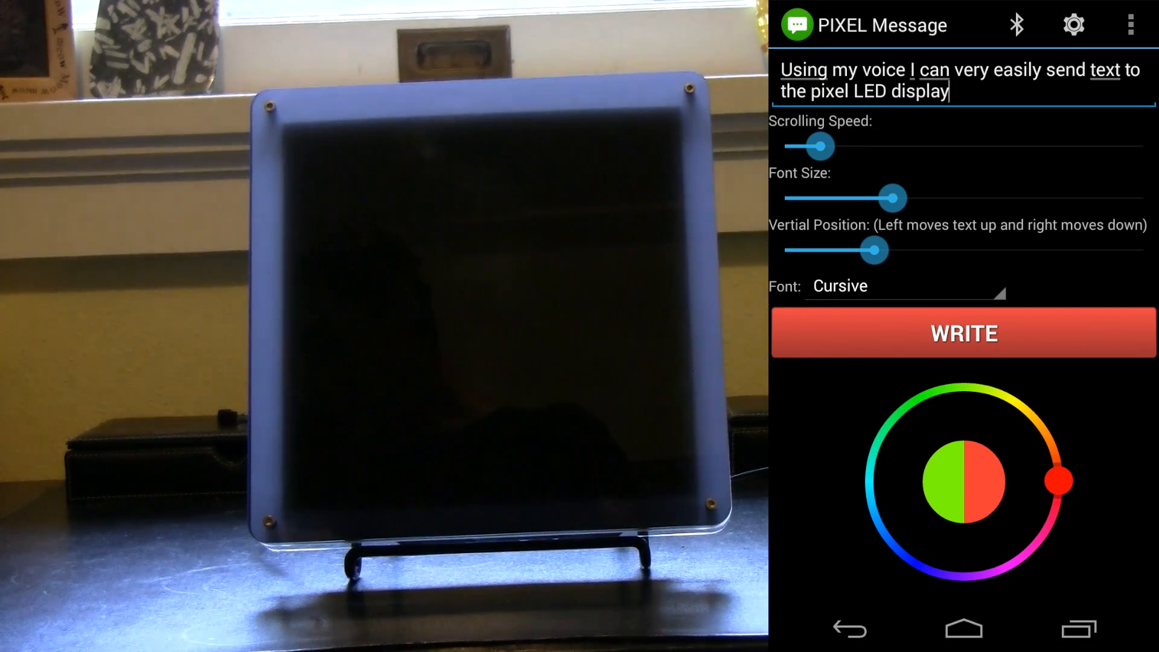
{"action": "left_click_drag", "start_coordinate": [813, 146], "coordinate": [891, 146]}
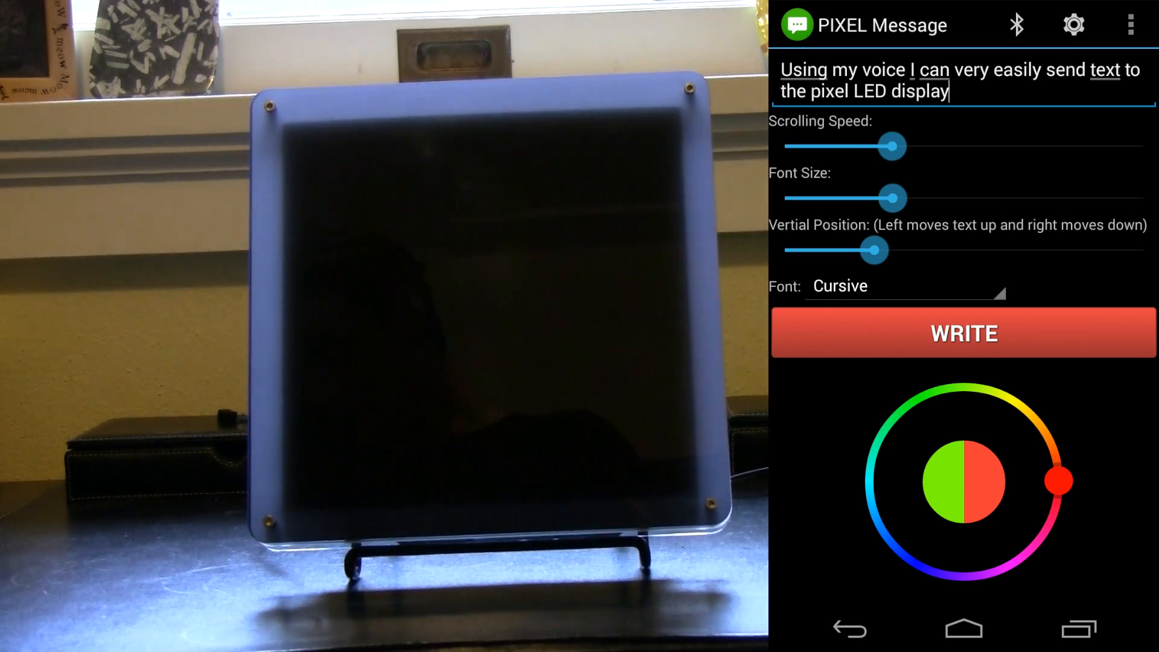
{"action": "left_click_drag", "start_coordinate": [1060, 480], "coordinate": [1021, 552]}
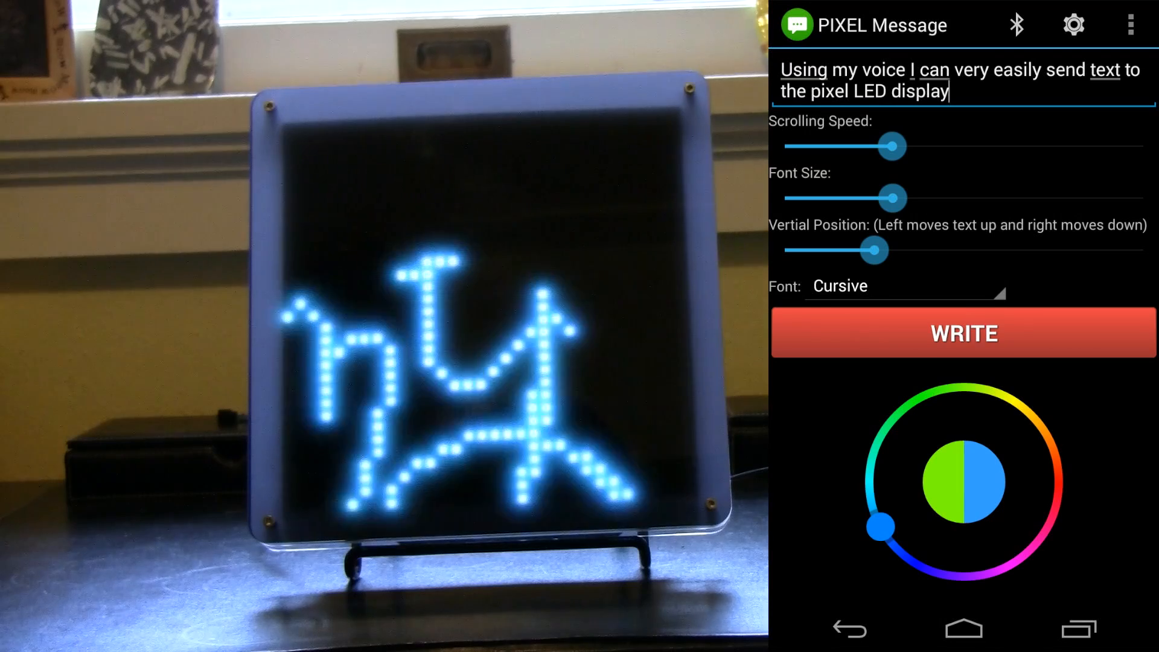
Resend the blue Cursive message to the LED display
{"action": "left_click", "coordinate": [962, 333]}
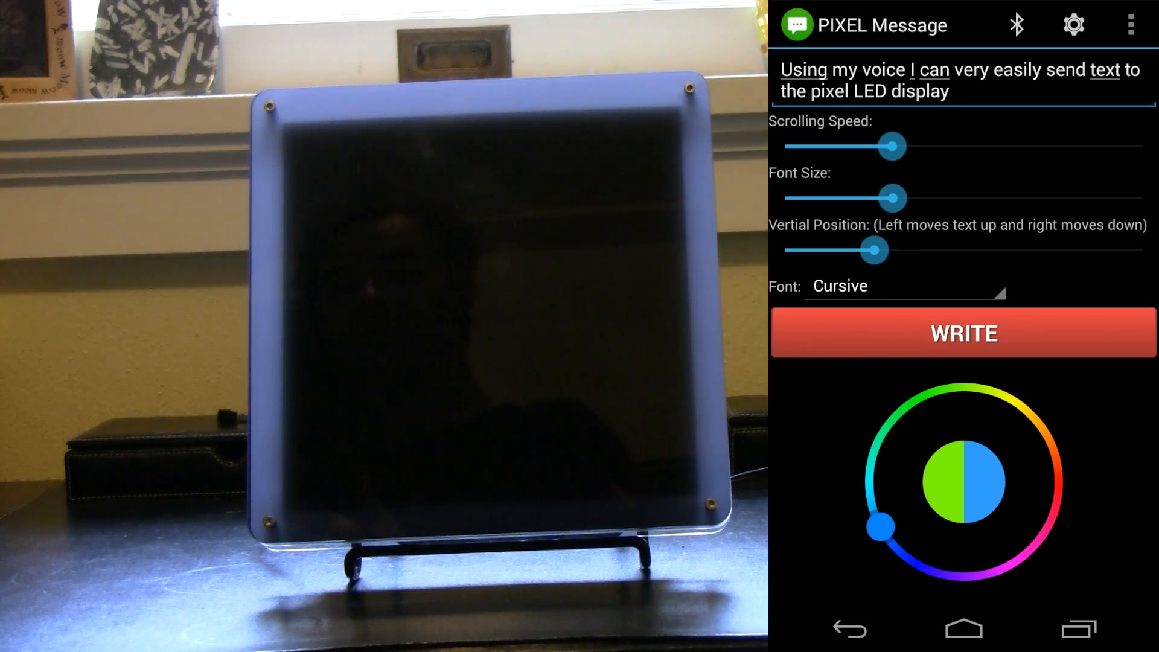
{"action": "left_click", "coordinate": [962, 333]}
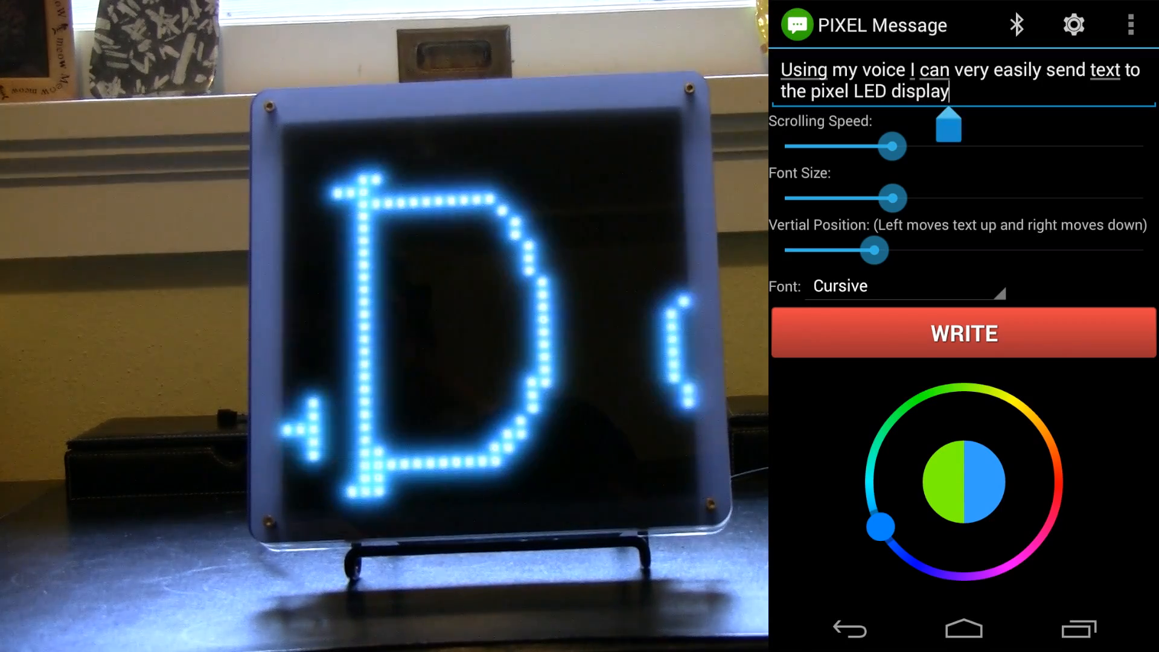
Replace the message text with a row of smiley and animal emoticons
{"action": "left_click", "coordinate": [946, 92]}
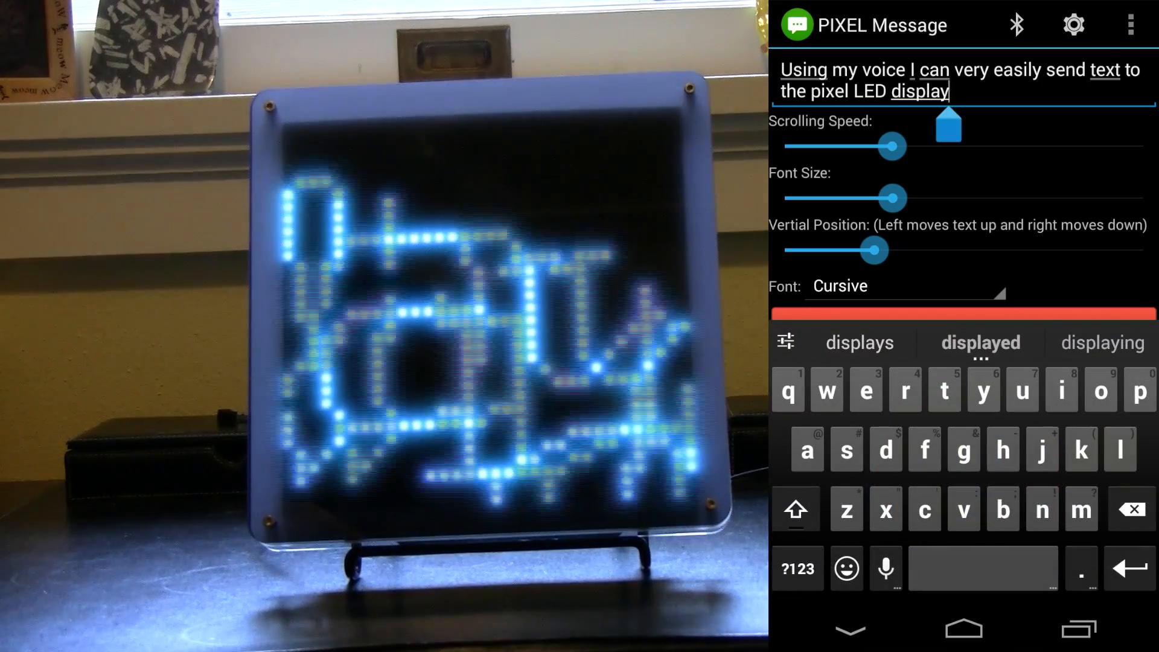
{"action": "double_click", "coordinate": [920, 91]}
{"action": "type", "text": "😊😁"}
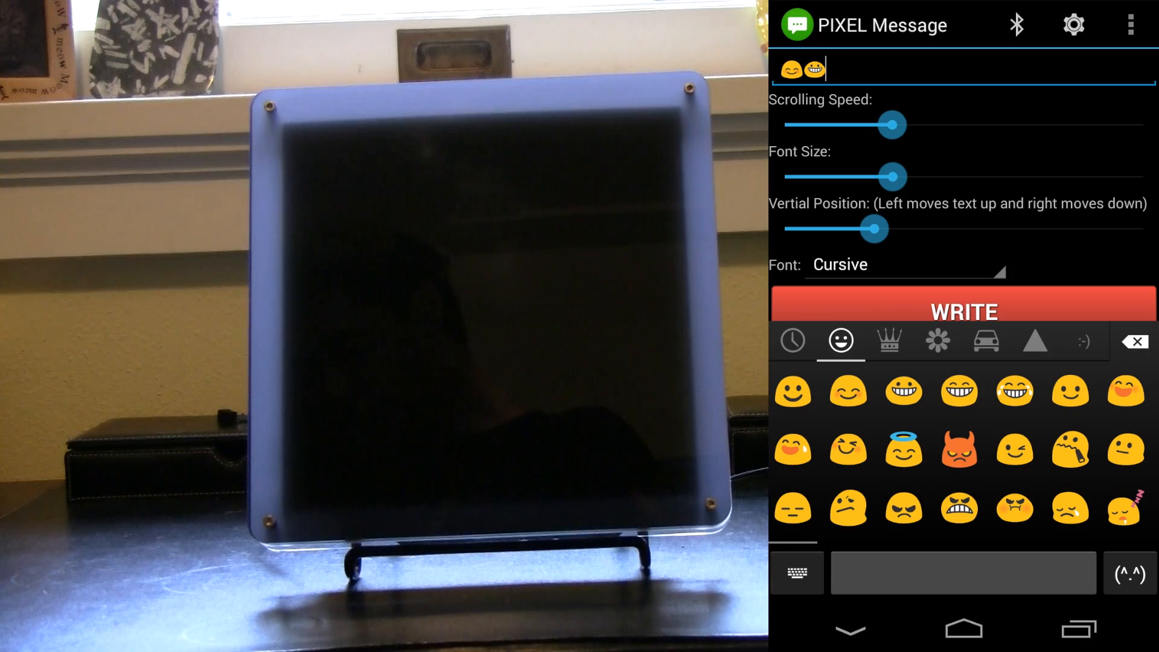
{"action": "left_click", "coordinate": [936, 341]}
{"action": "type", "text": "😀😁😊😈😇🐱🐈🐙🐶🐹"}
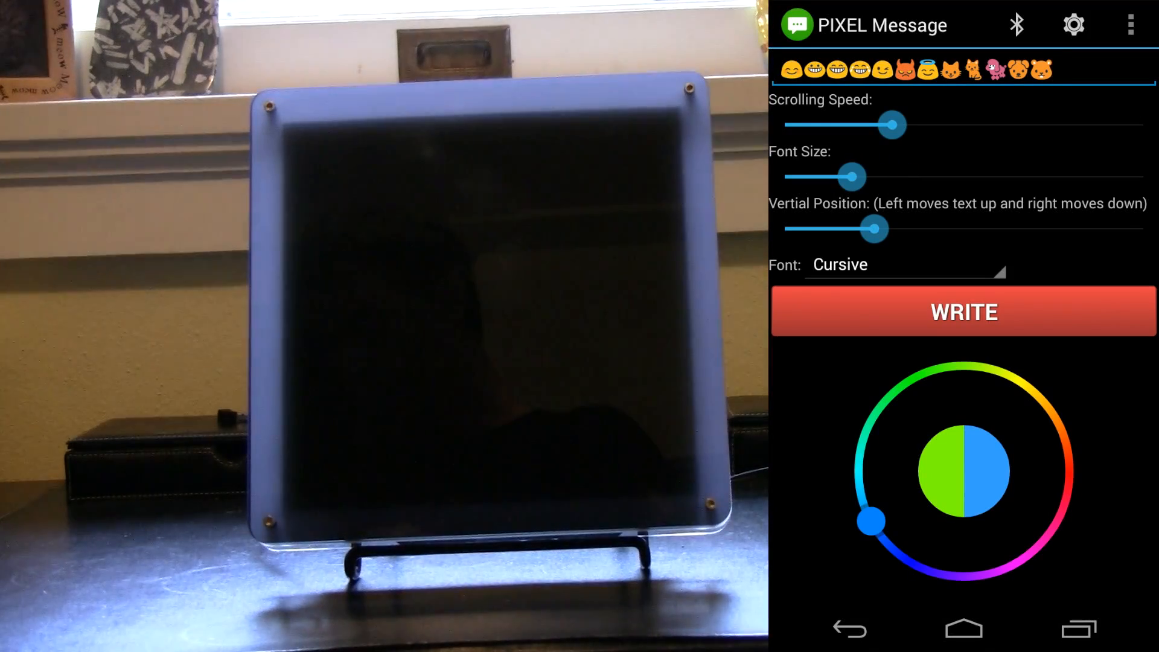
Make the emoticons scroll faster in green, send them to the display, and exit
{"action": "left_click_drag", "start_coordinate": [892, 125], "coordinate": [1002, 125]}
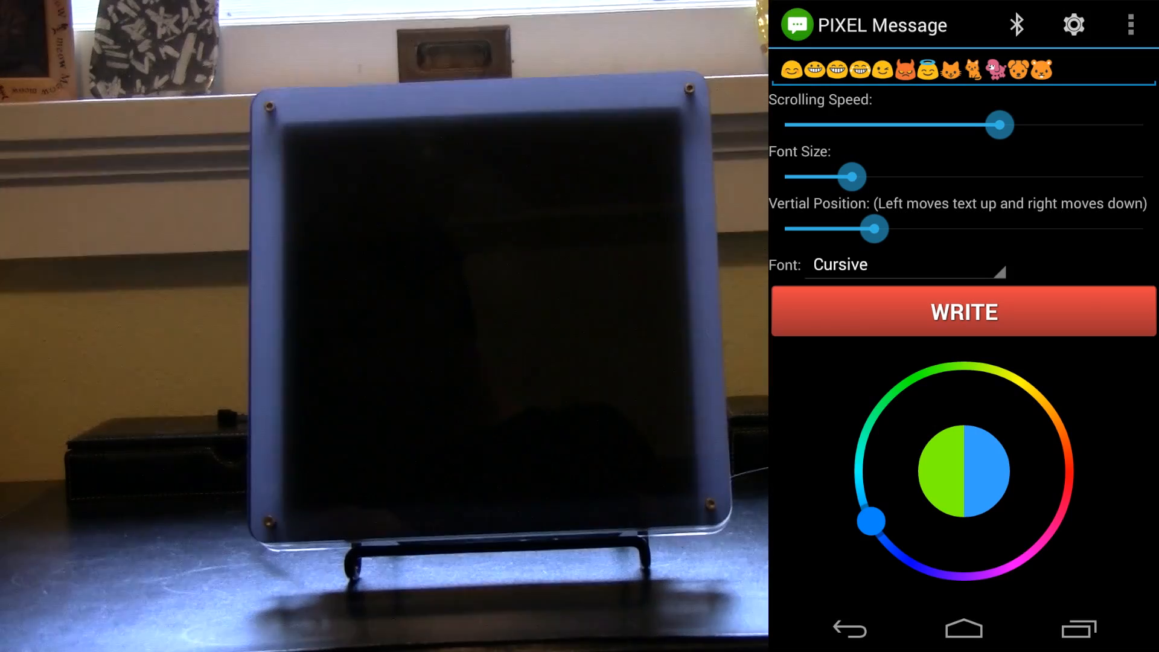
{"action": "left_click_drag", "start_coordinate": [1002, 125], "coordinate": [1035, 125]}
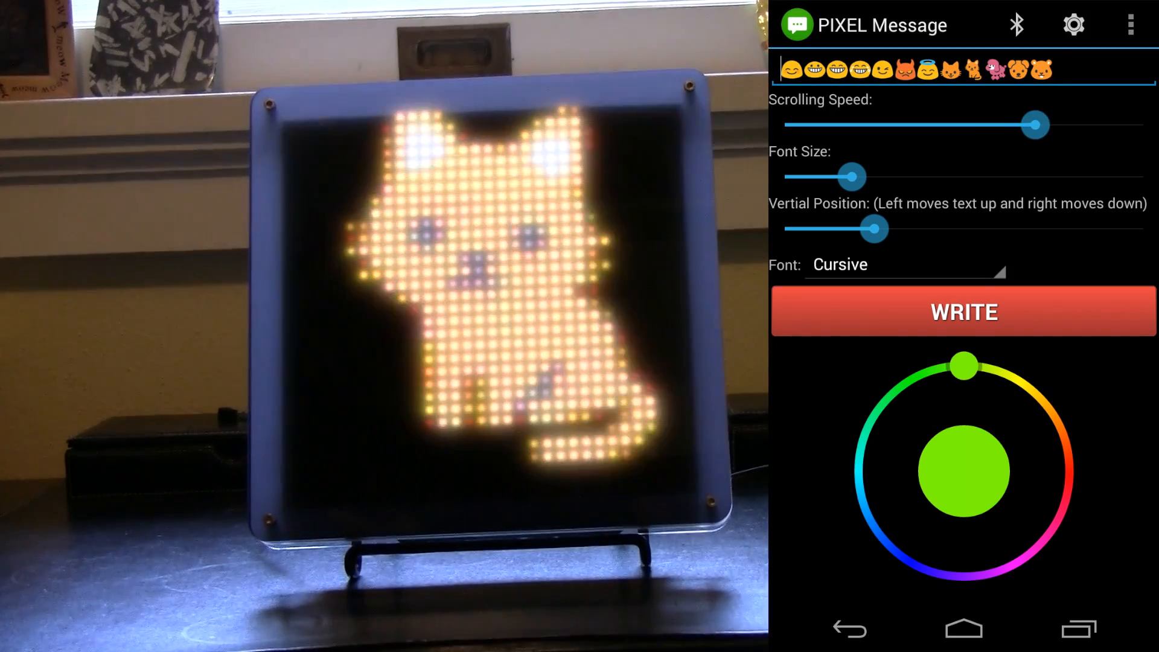
{"action": "left_click", "coordinate": [962, 312]}
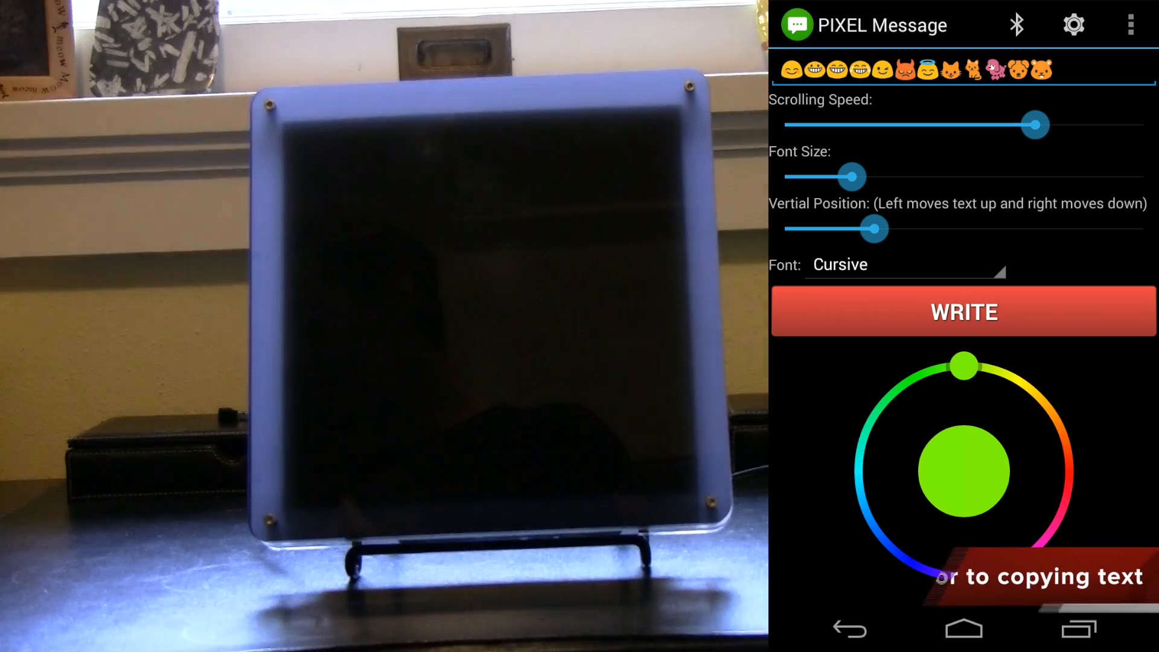
{"action": "left_click", "coordinate": [961, 311]}
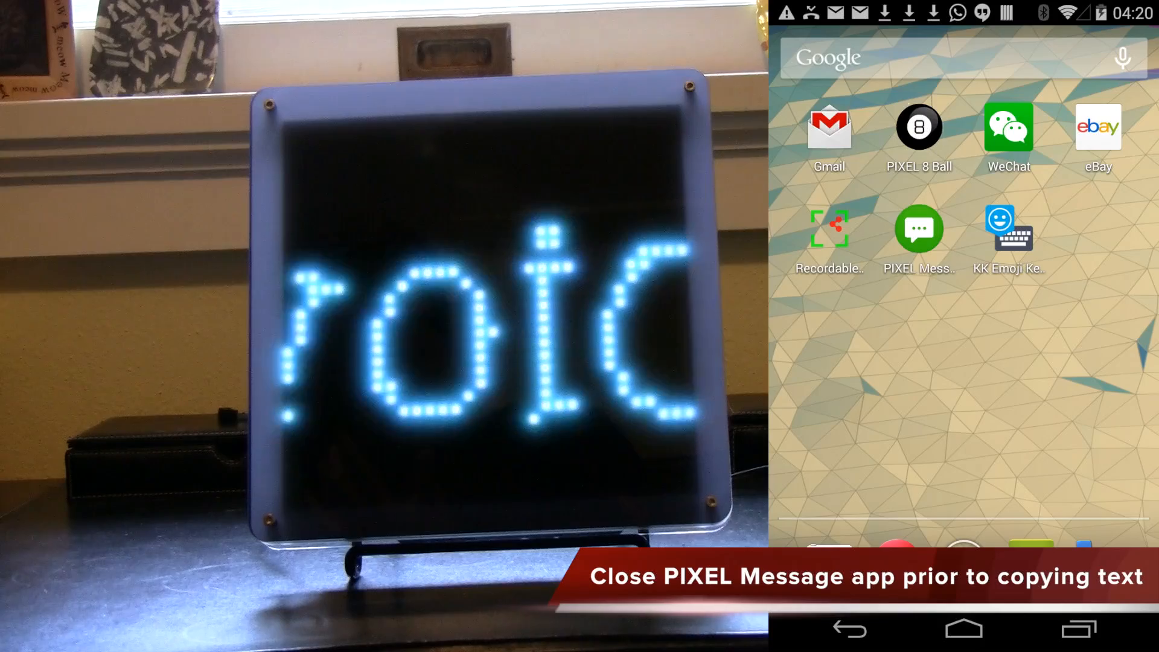
Select an email's body text in Gmail and share it to PIXEL Message
{"action": "left_click", "coordinate": [830, 125]}
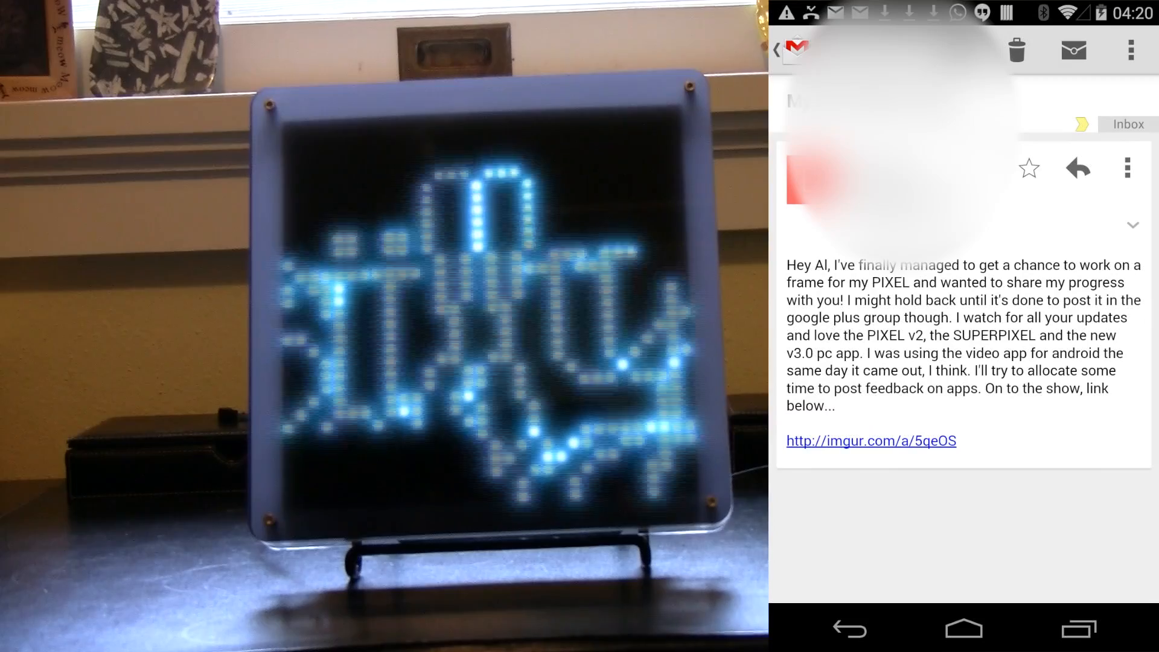
{"action": "double_click", "coordinate": [992, 335]}
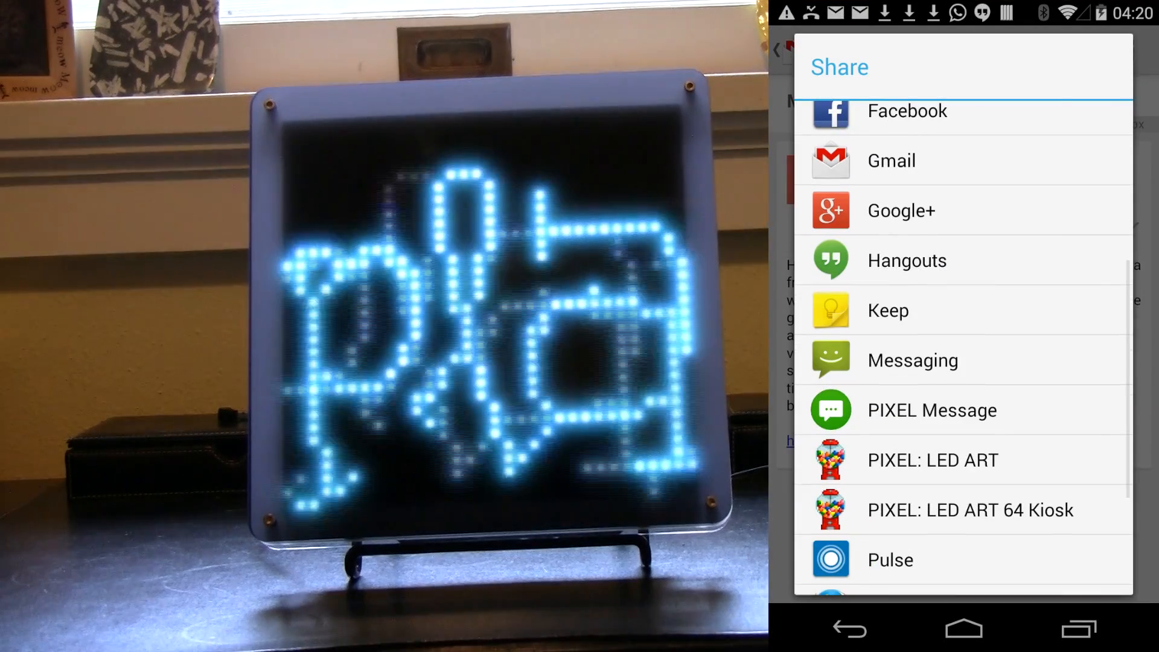
{"action": "left_click", "coordinate": [931, 410]}
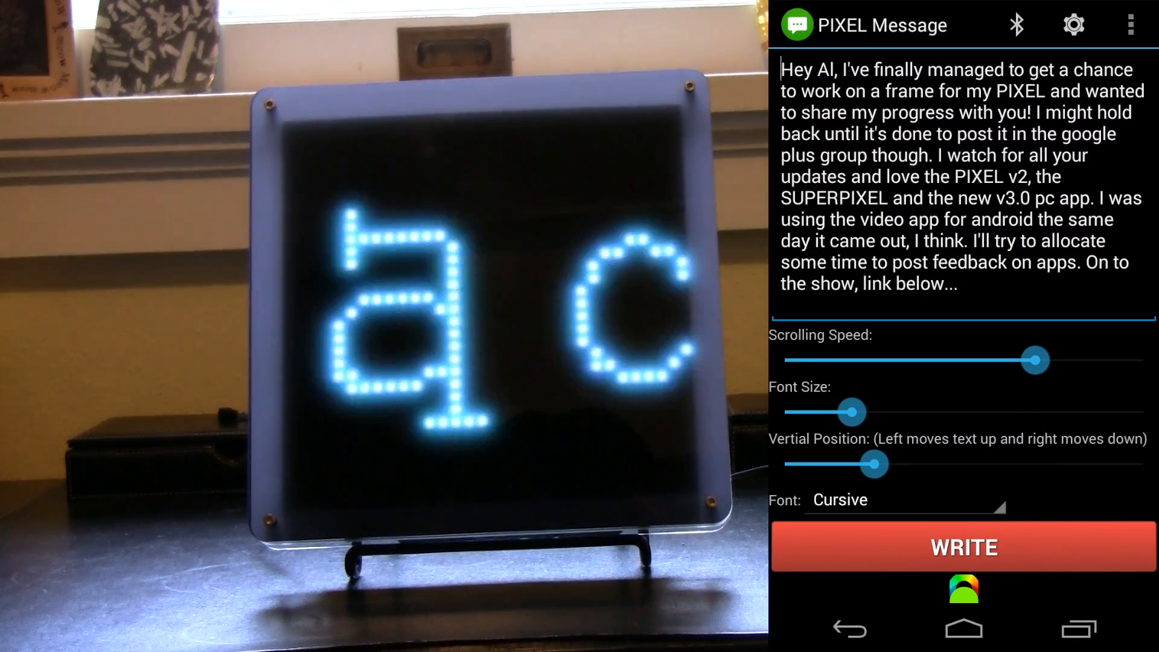
Set the shared email message's font to Garmond
{"action": "left_click", "coordinate": [906, 500]}
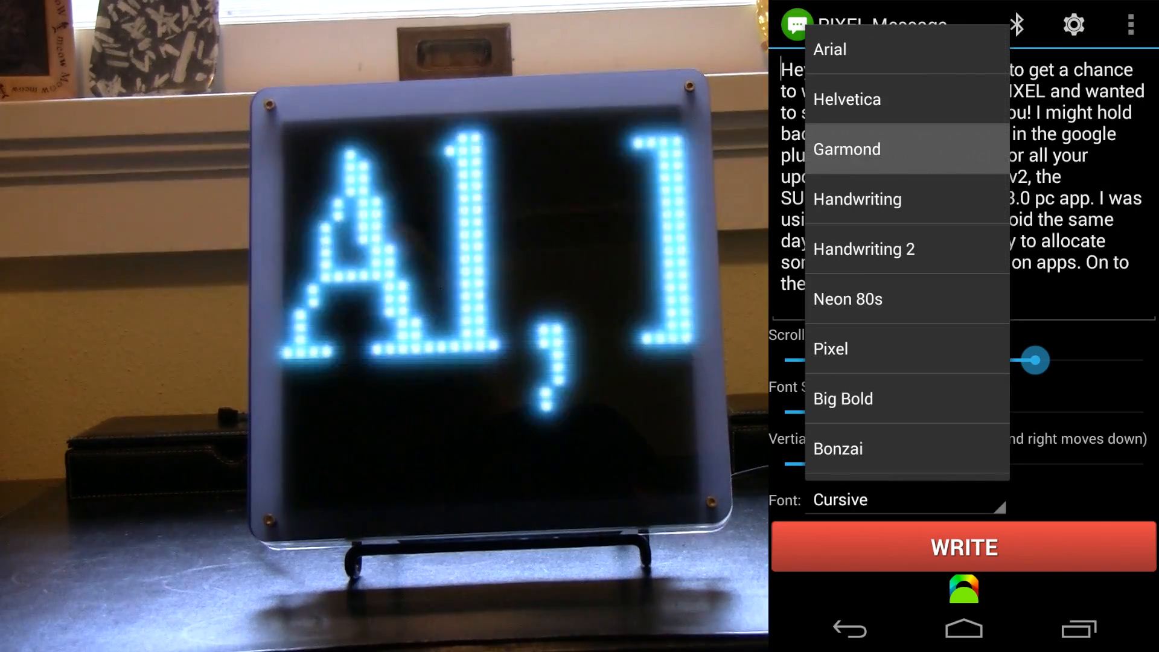
{"action": "left_click", "coordinate": [847, 148]}
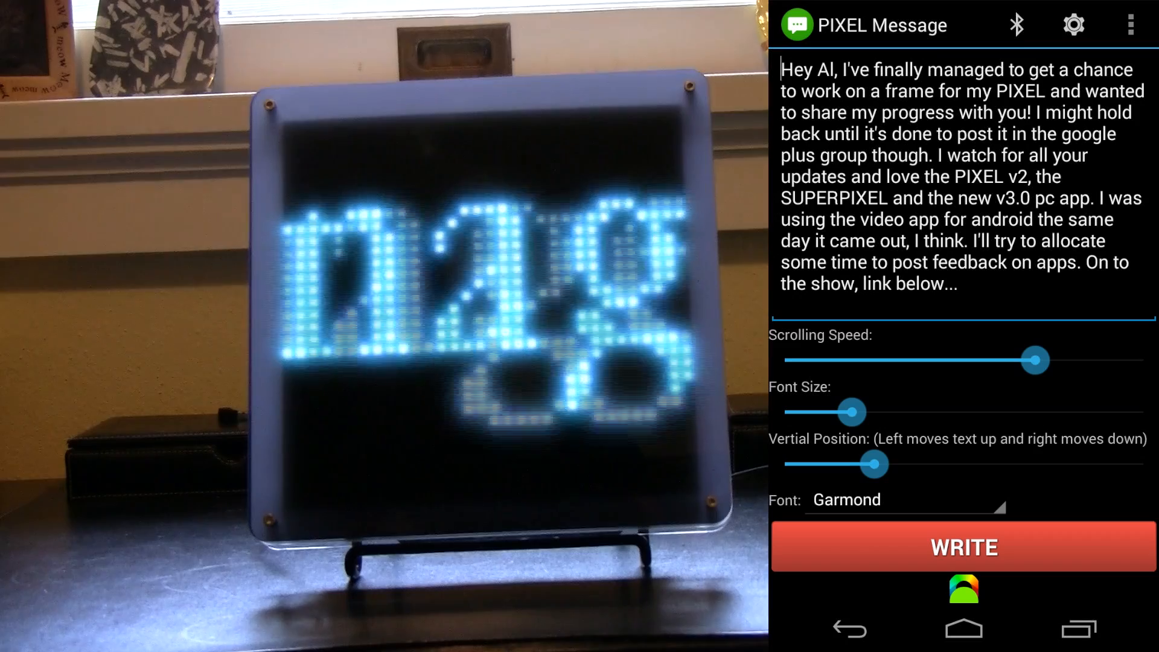